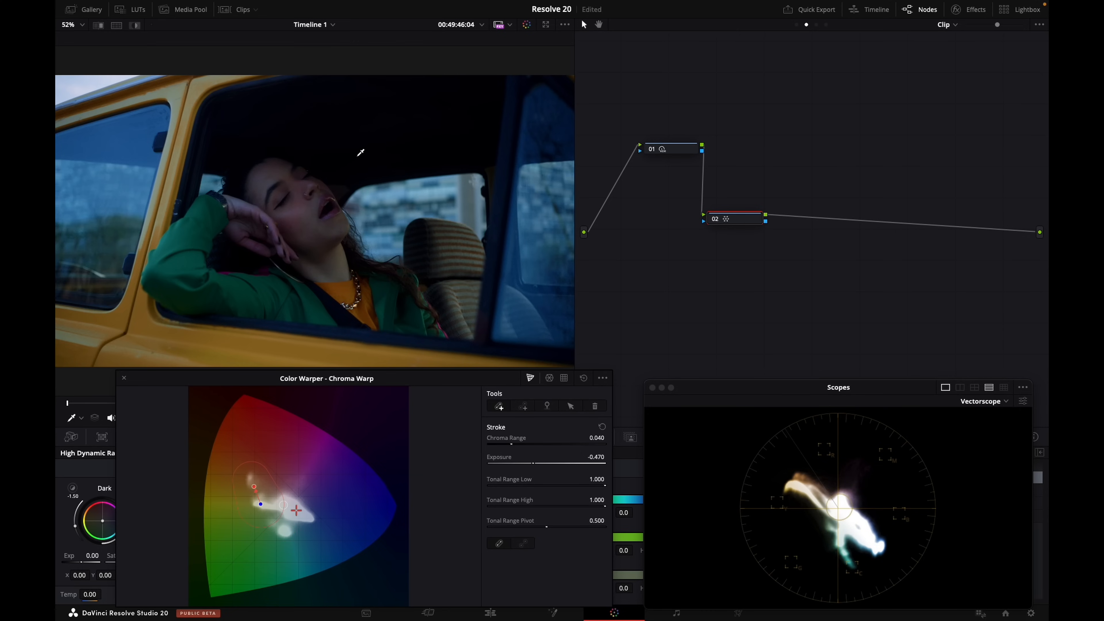
mouse_move(267, 41)
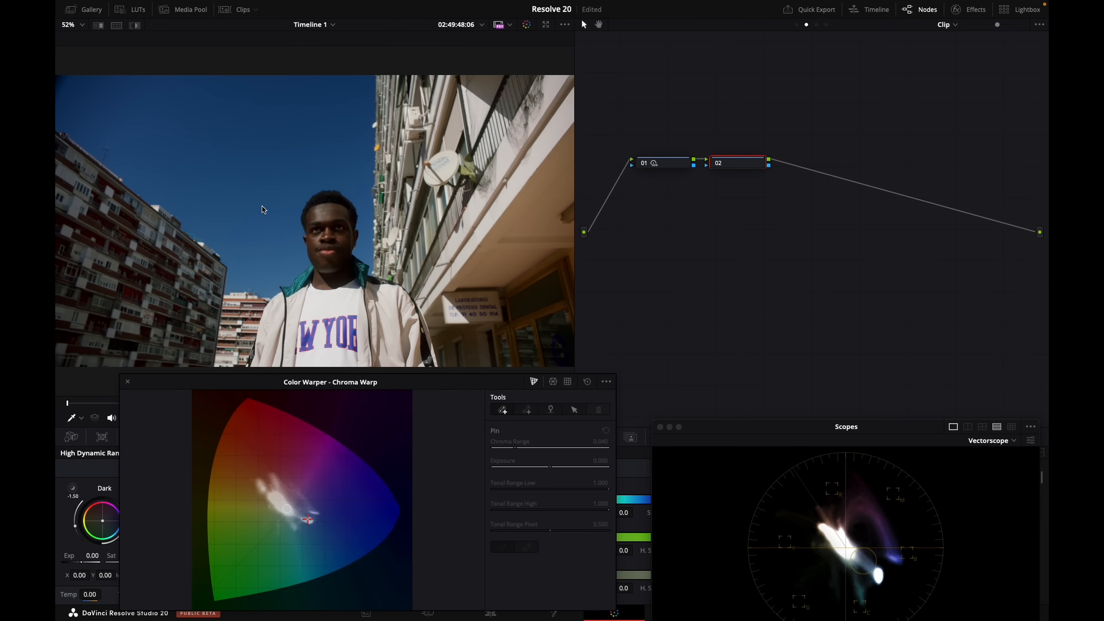
Warp the sky's blue toward cyan at Exposure -0.612 on node 02, then disable the node to compare
left_click(526, 409)
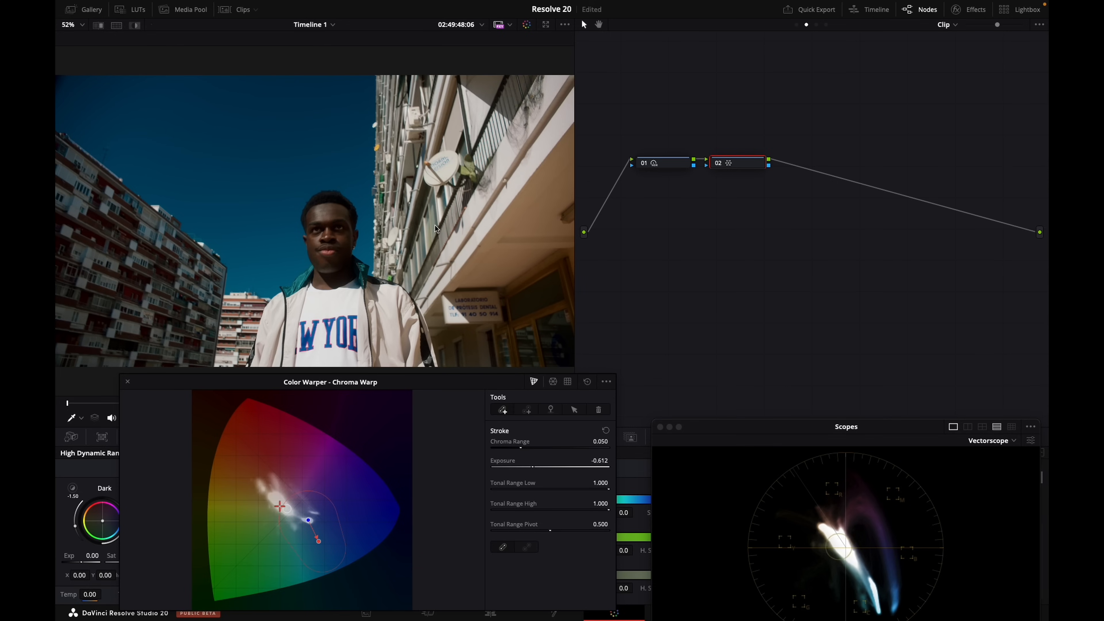
mouse_move(443, 207)
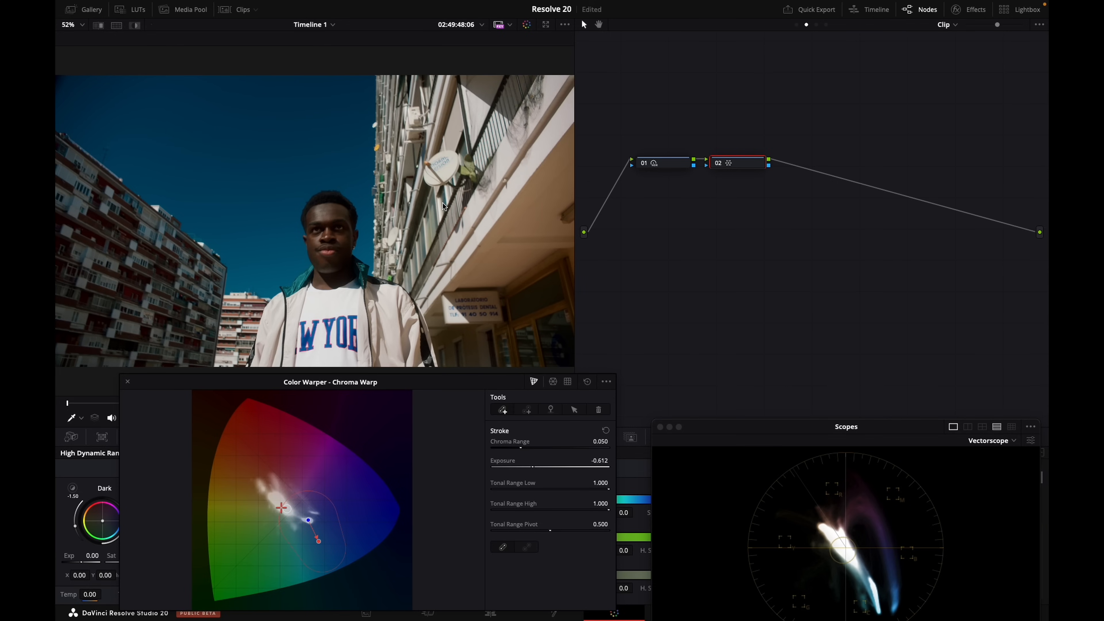
left_click(738, 163)
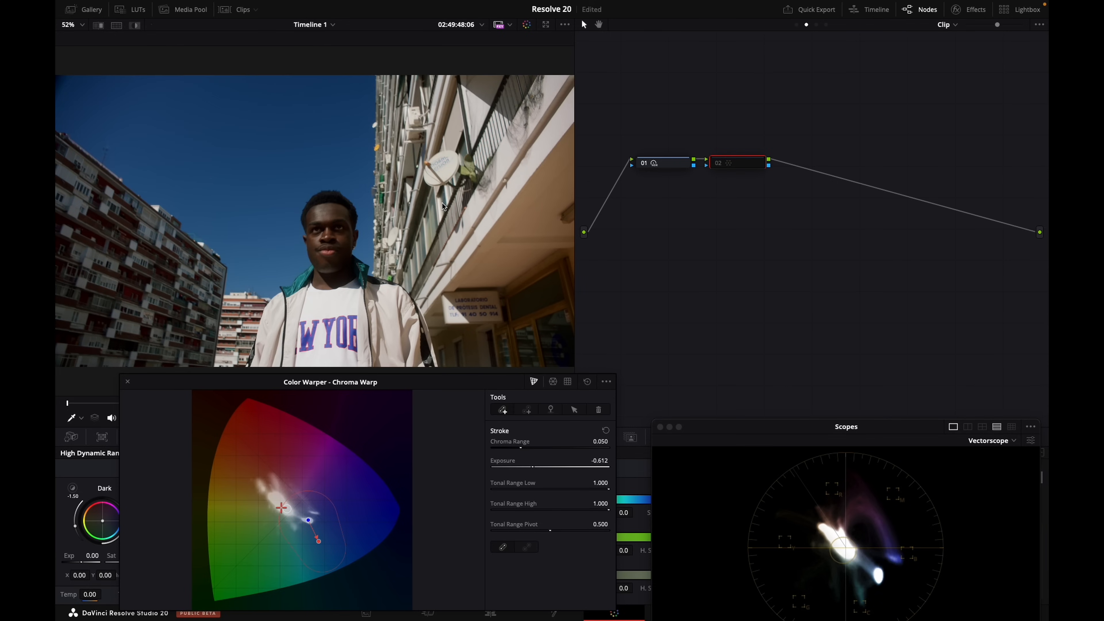